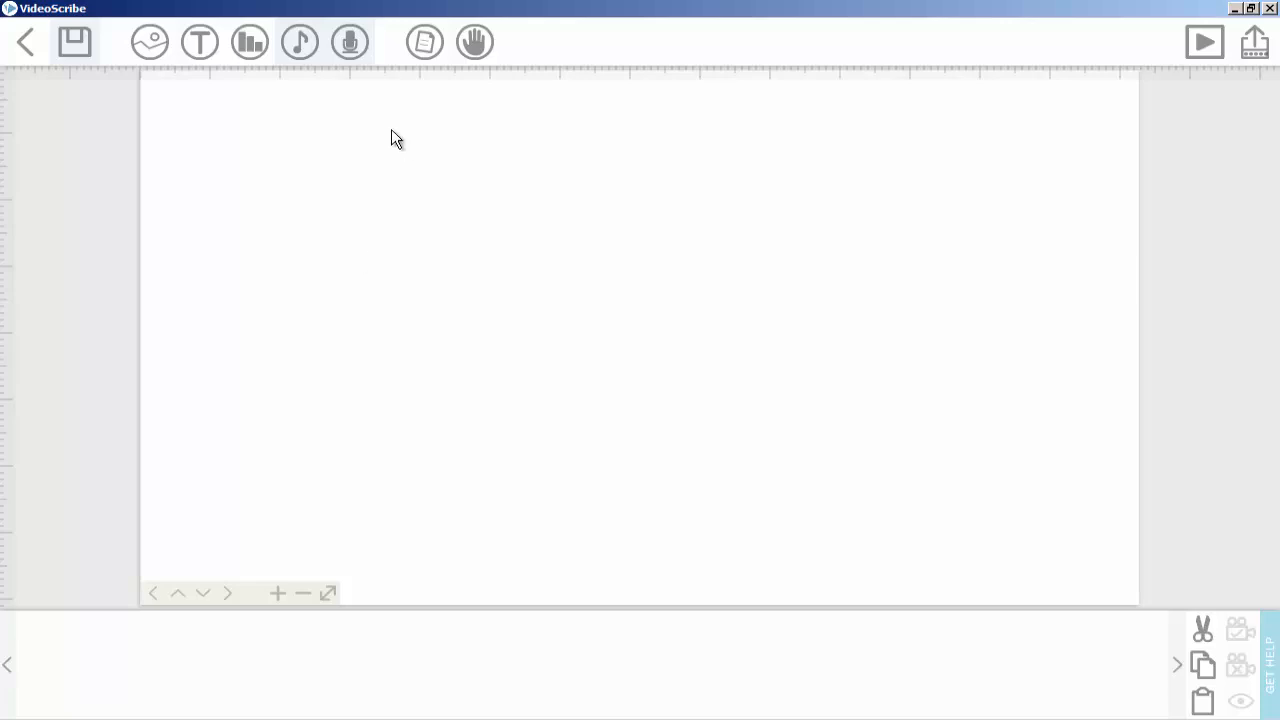
{"action": "mouse_move", "coordinate": [656, 214]}
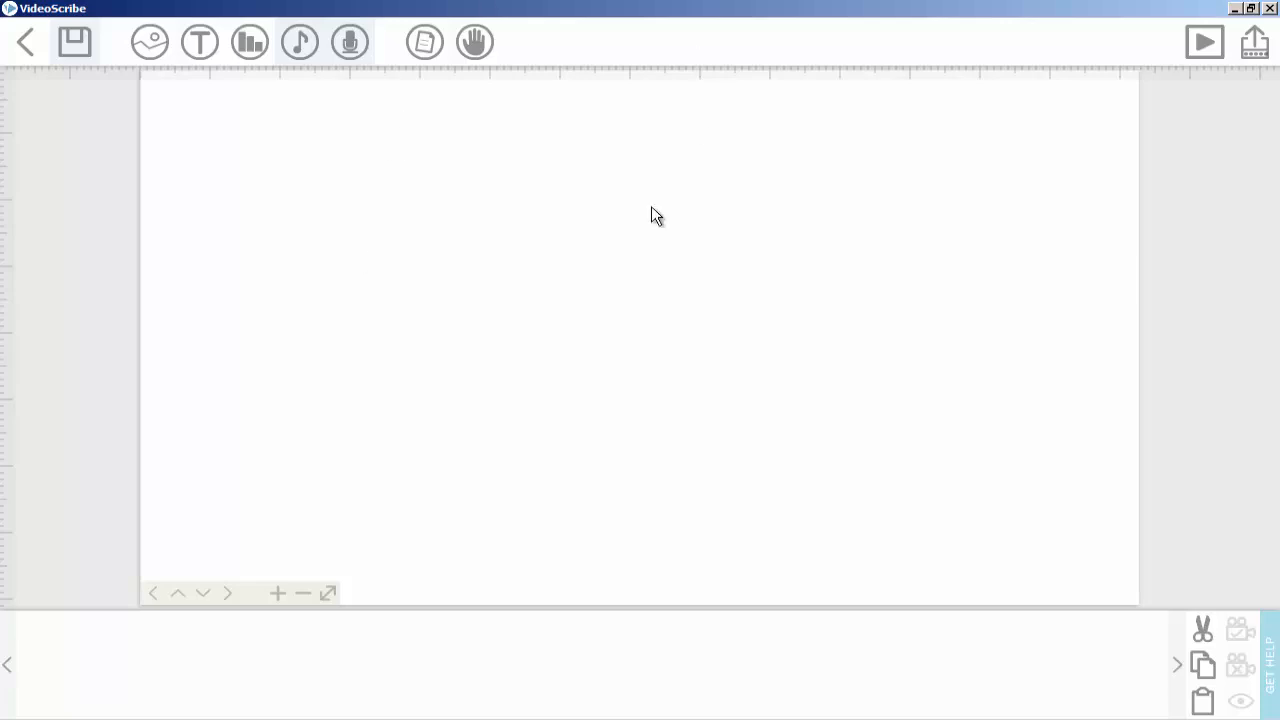
{"action": "mouse_move", "coordinate": [420, 88]}
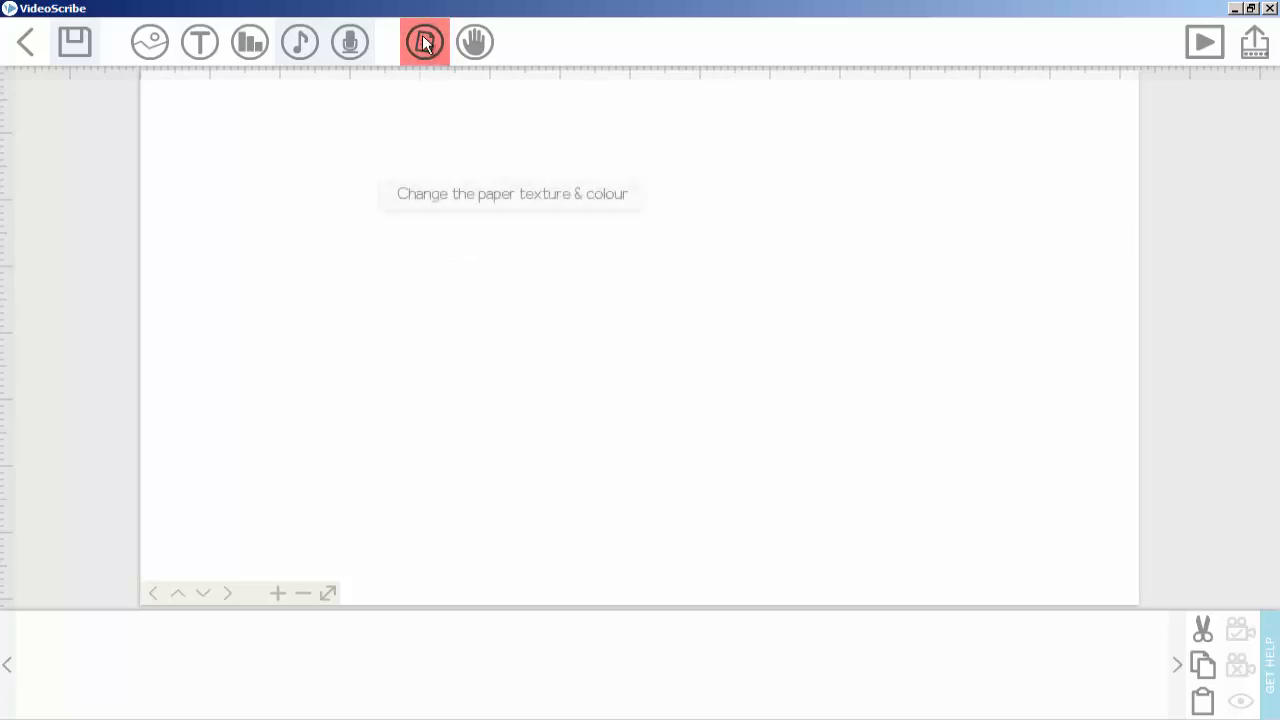
Apply the grey stone-like textured paper as the scene background
{"action": "left_click", "coordinate": [424, 40]}
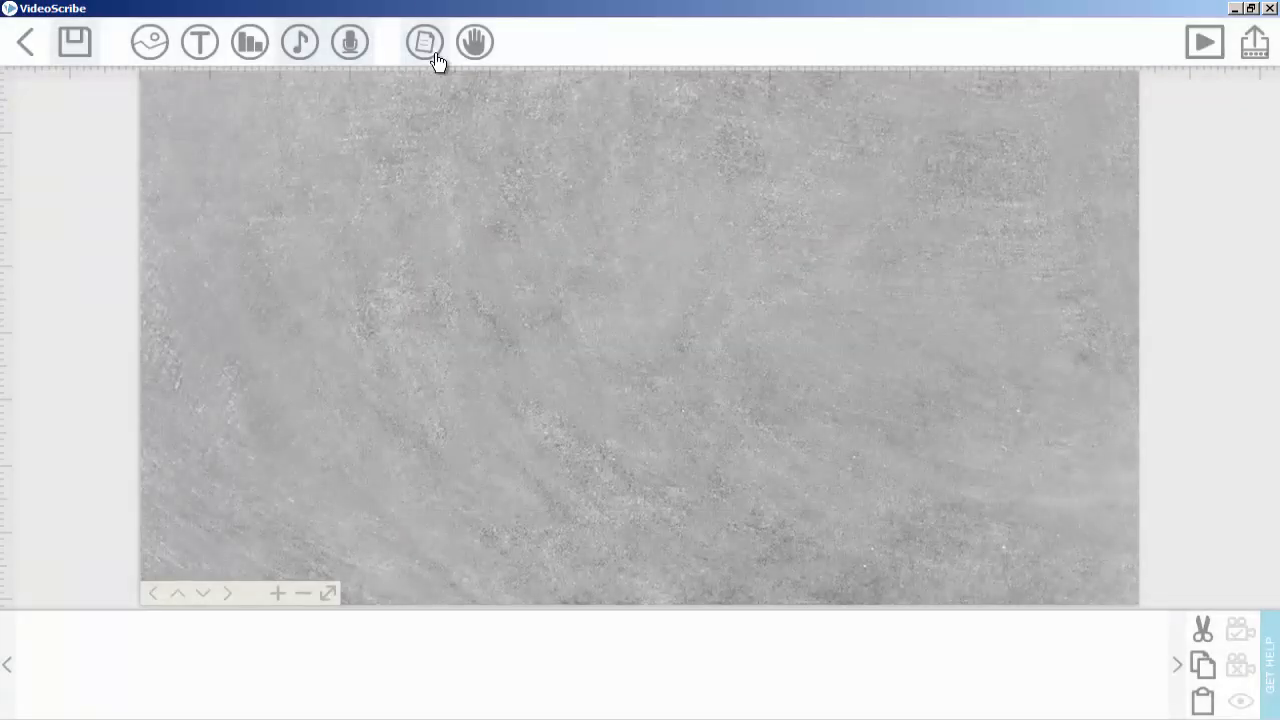
Change the scene's paper colour to bright pink and apply it
{"action": "left_click", "coordinate": [422, 40]}
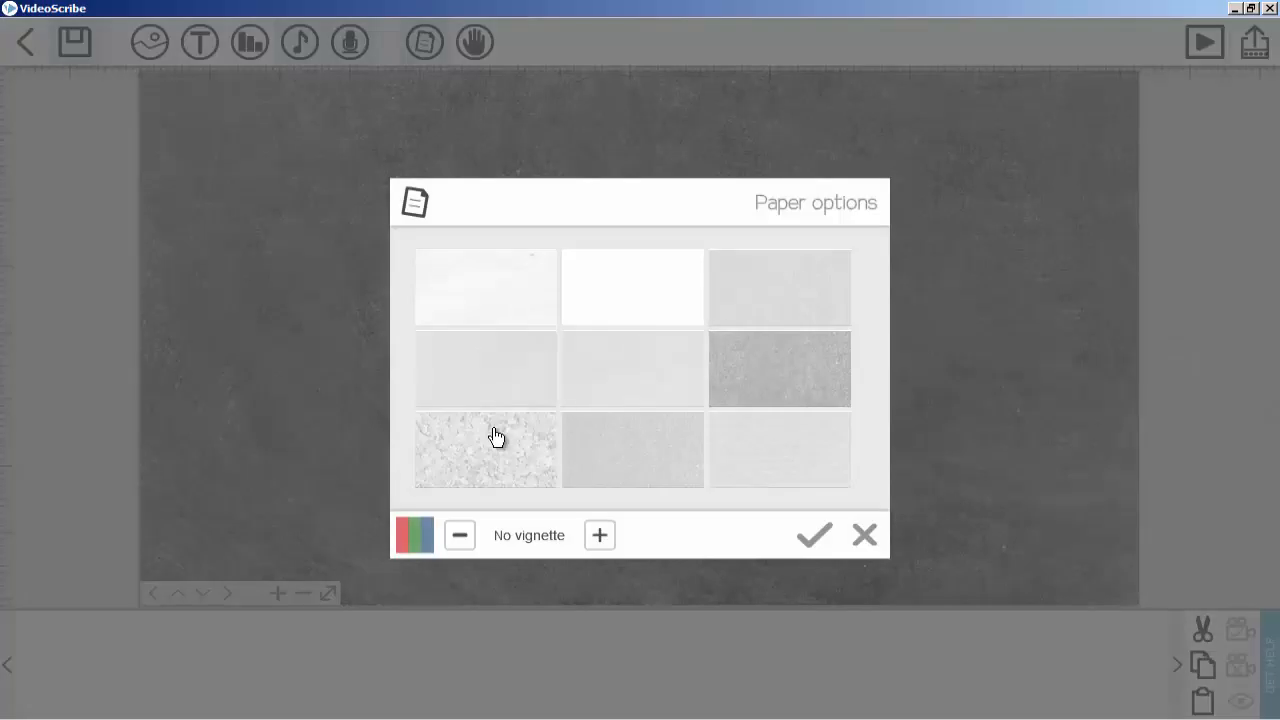
{"action": "left_click", "coordinate": [484, 450]}
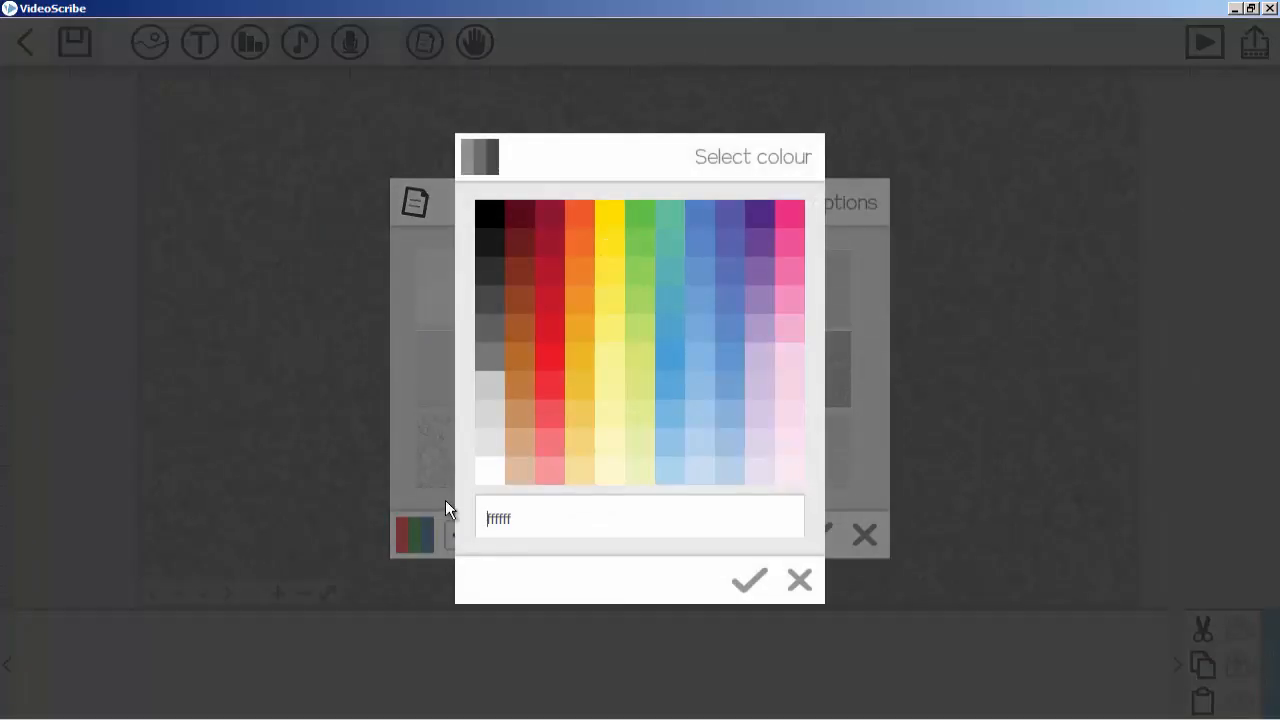
{"action": "mouse_move", "coordinate": [792, 232]}
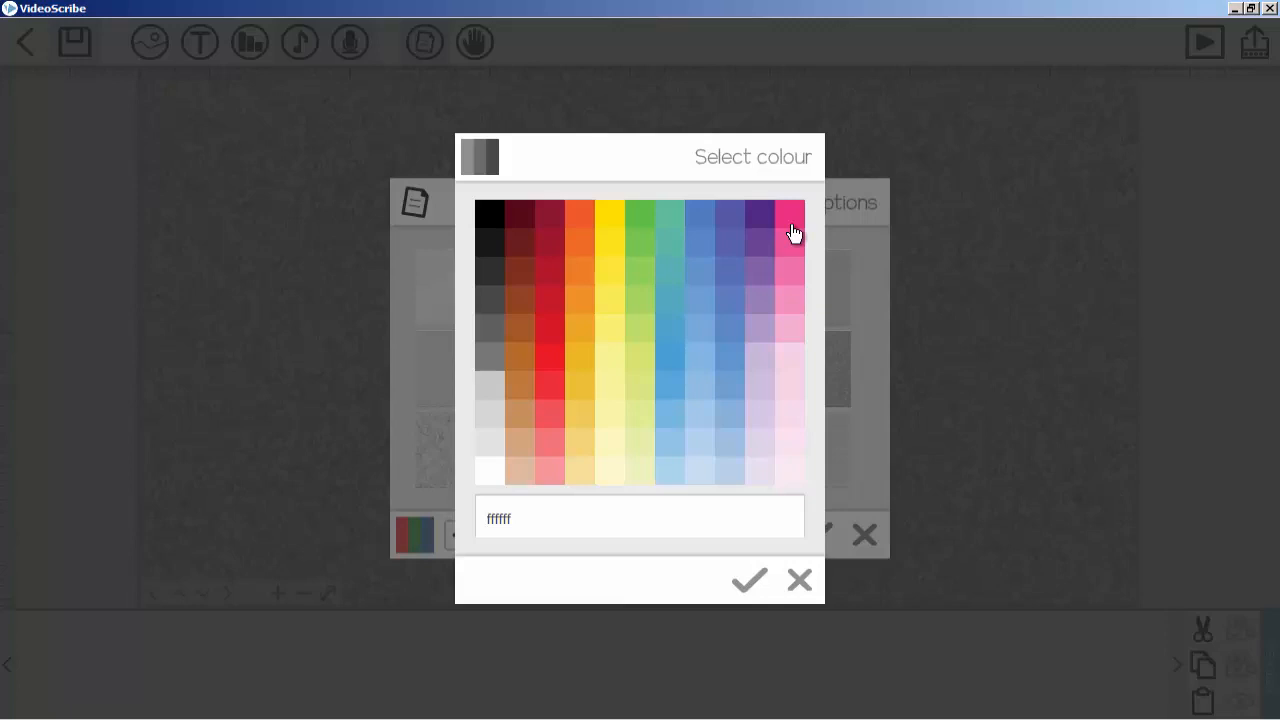
{"action": "left_click", "coordinate": [748, 580]}
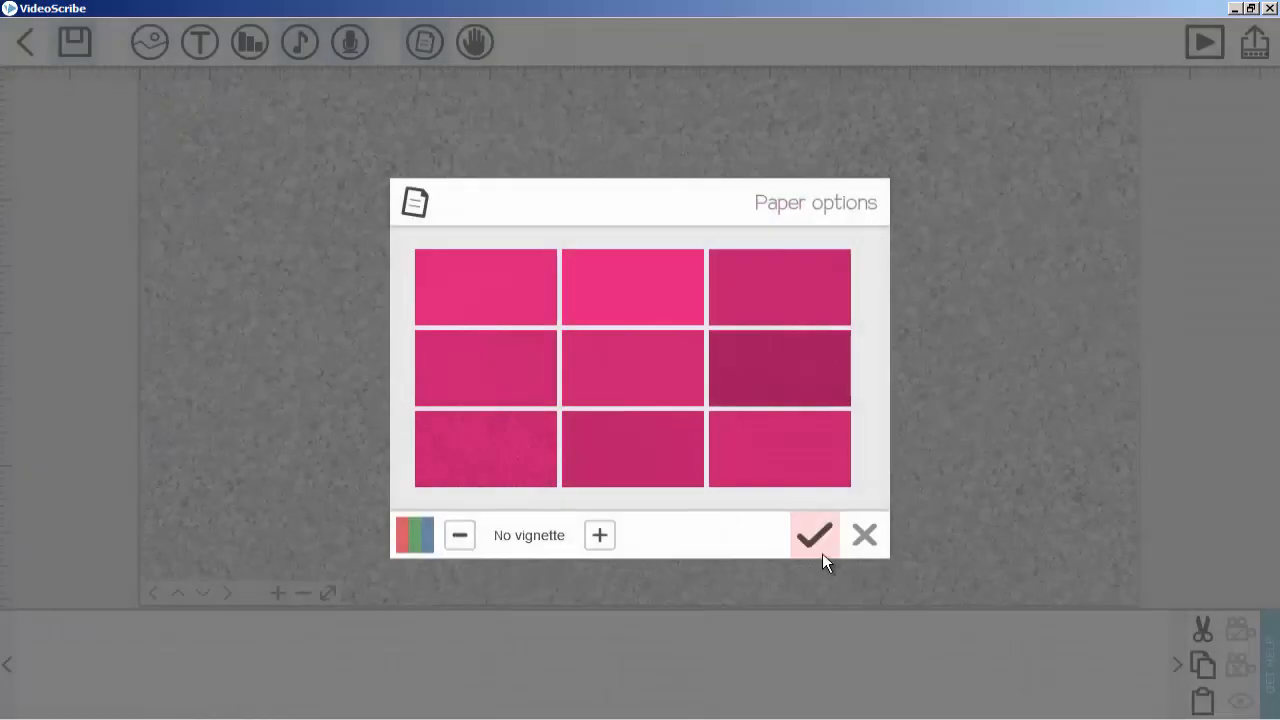
{"action": "left_click", "coordinate": [814, 536]}
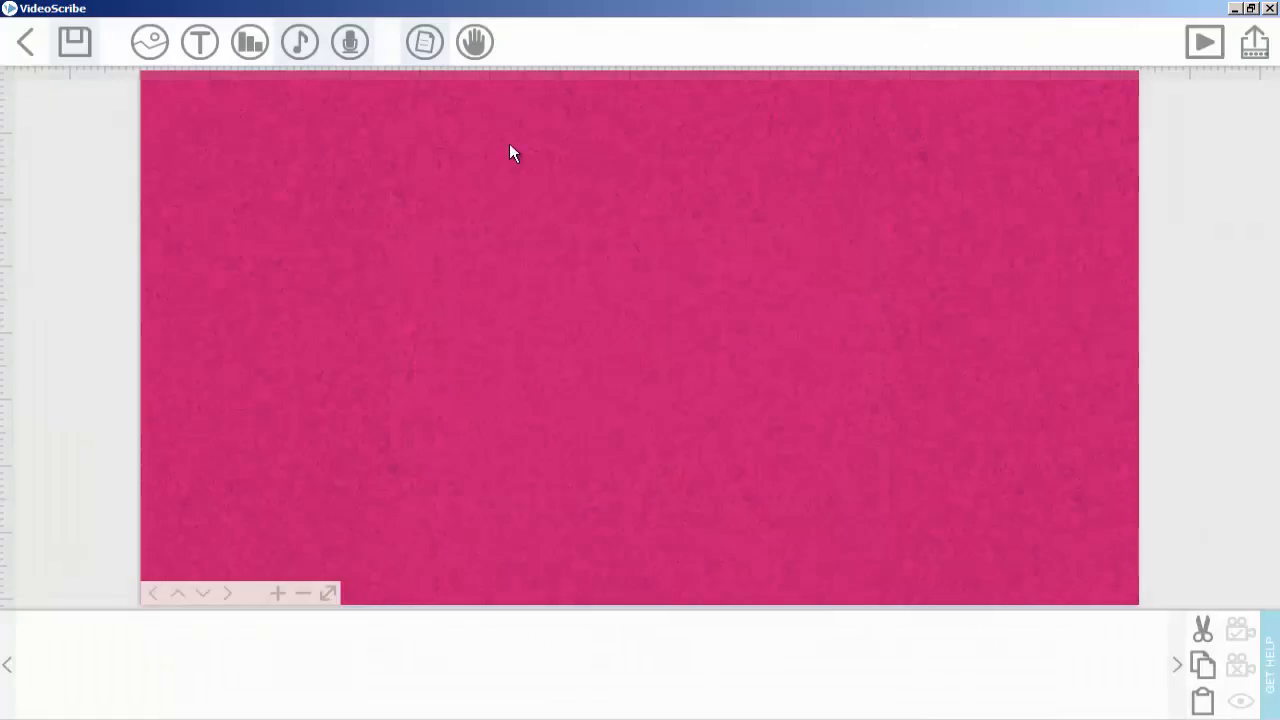
{"action": "left_click", "coordinate": [424, 40]}
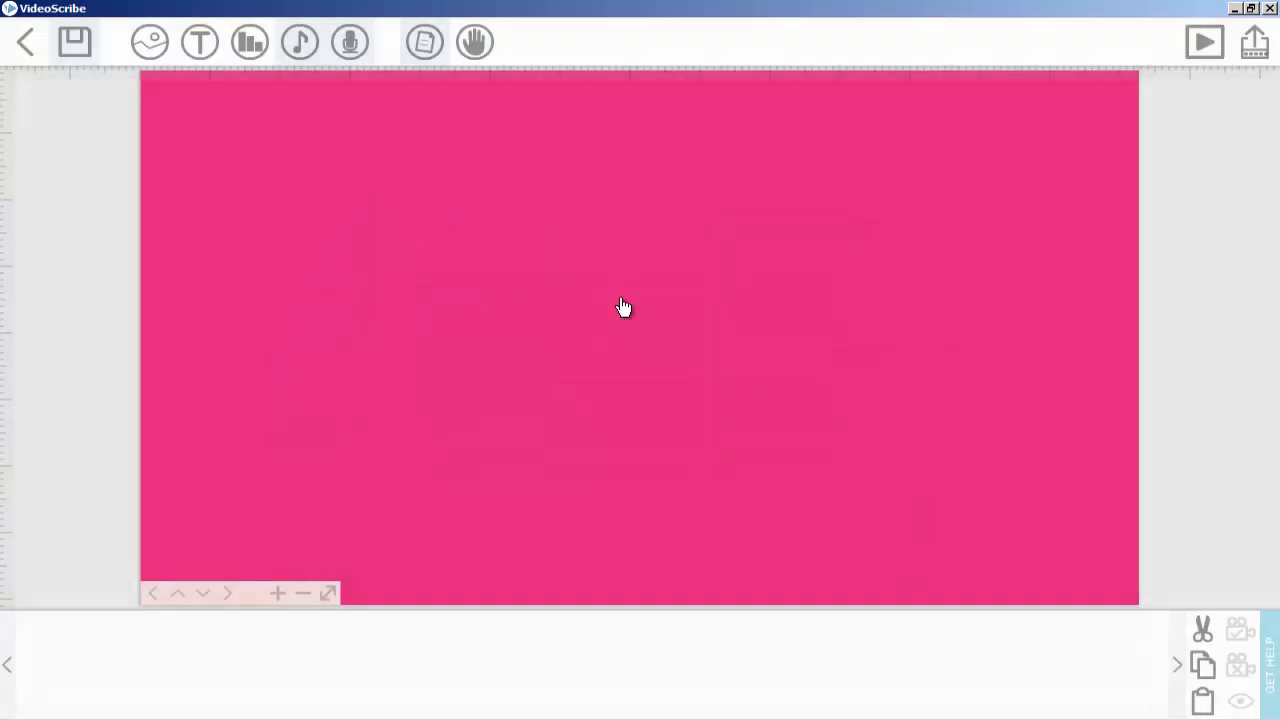
Try yellow and brown paper colours, then reset the paper to default white
{"action": "left_click", "coordinate": [424, 42]}
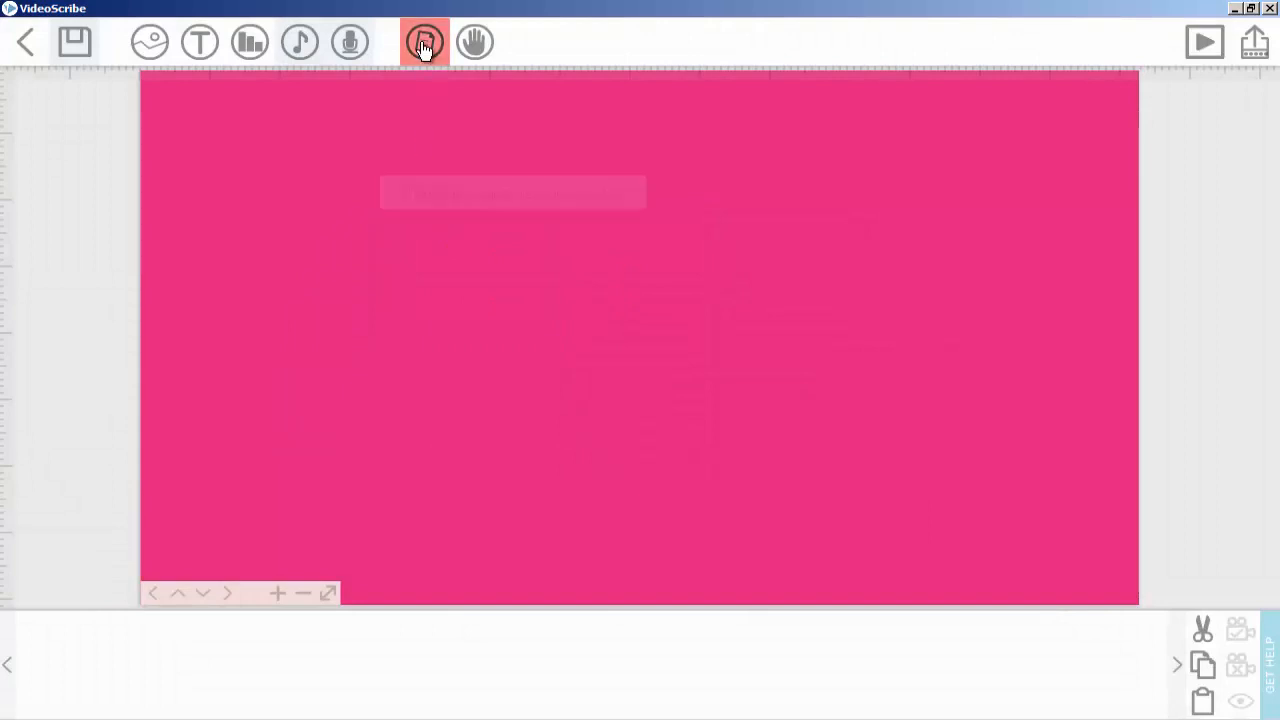
{"action": "left_click", "coordinate": [424, 42]}
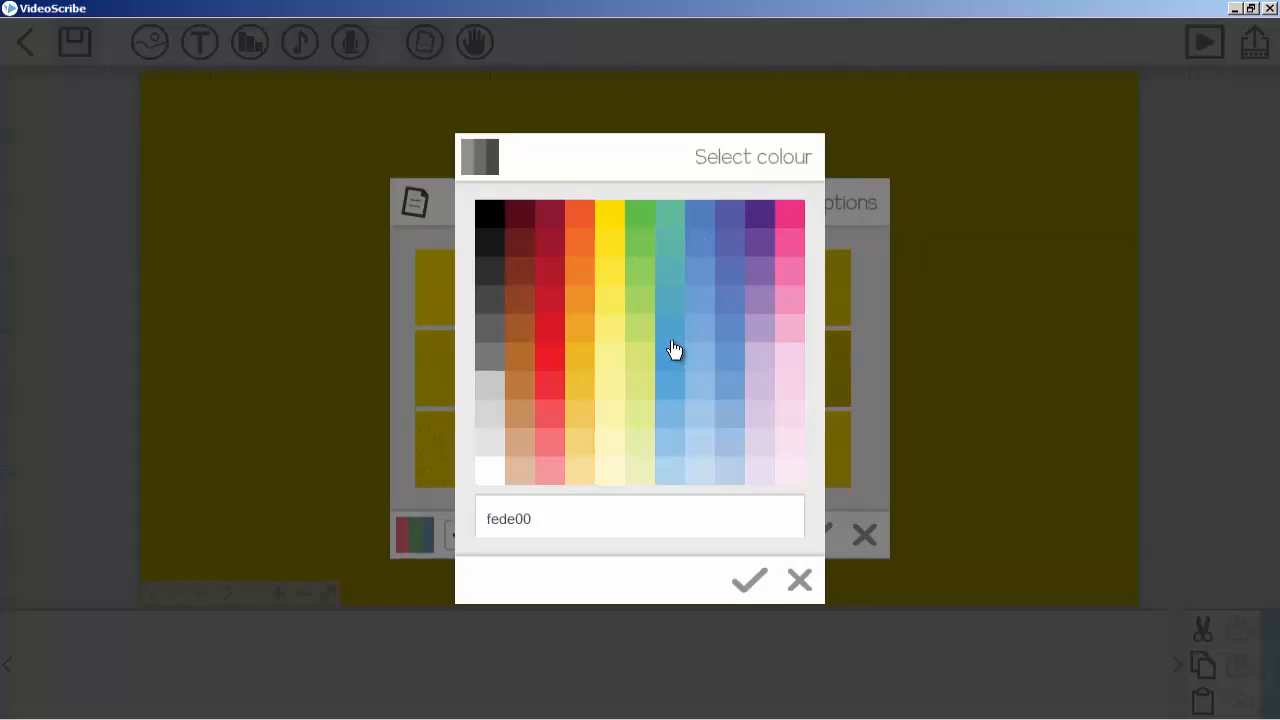
{"action": "left_click", "coordinate": [748, 580]}
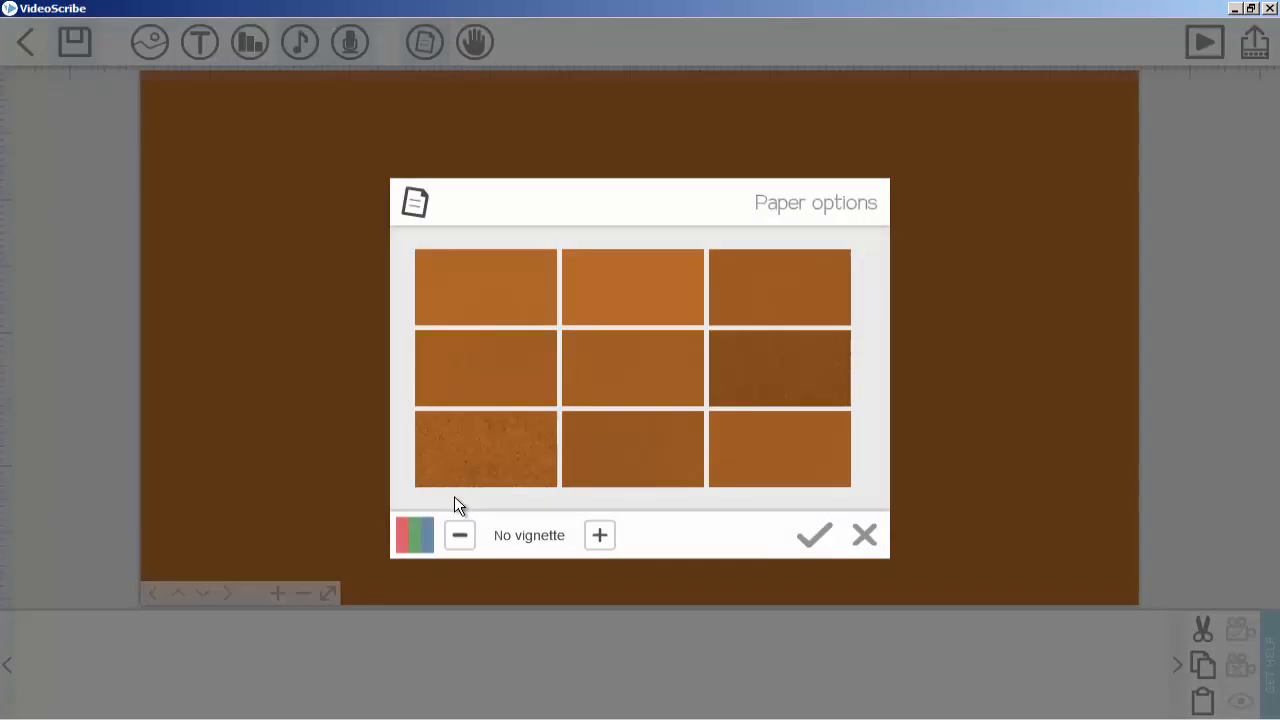
{"action": "left_click", "coordinate": [414, 534]}
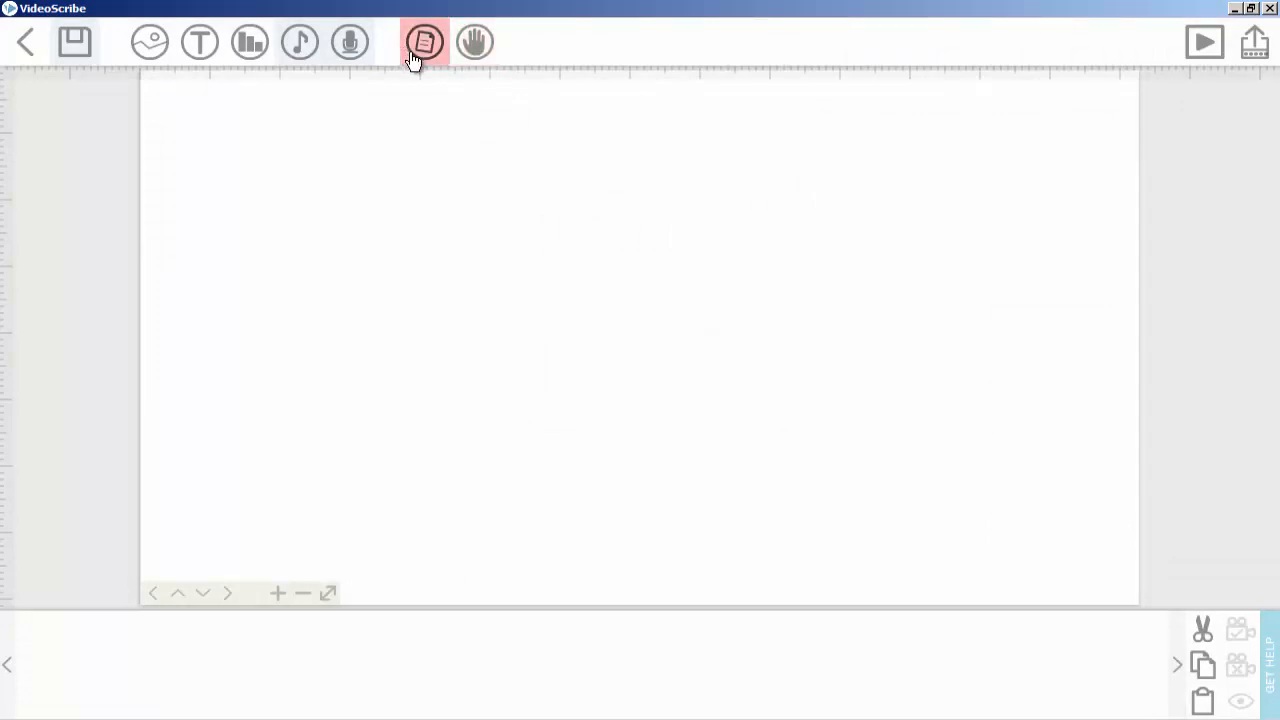
{"action": "left_click", "coordinate": [424, 42]}
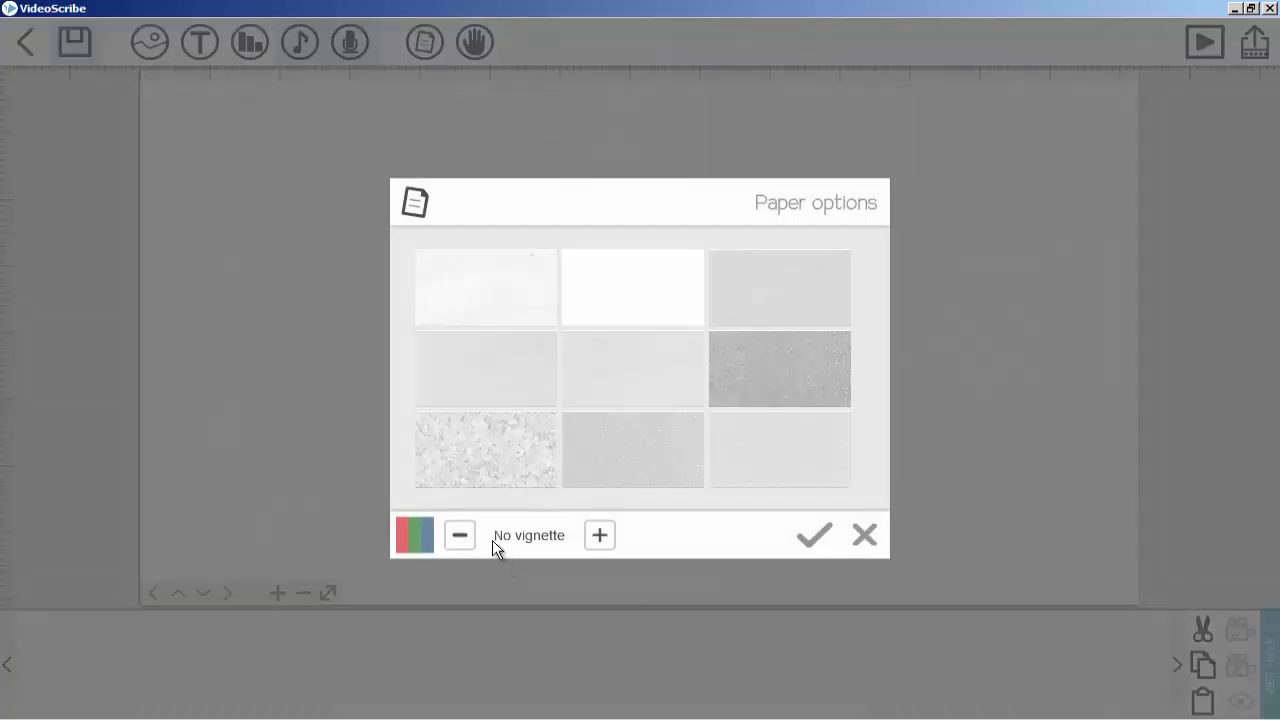
{"action": "left_click", "coordinate": [600, 536]}
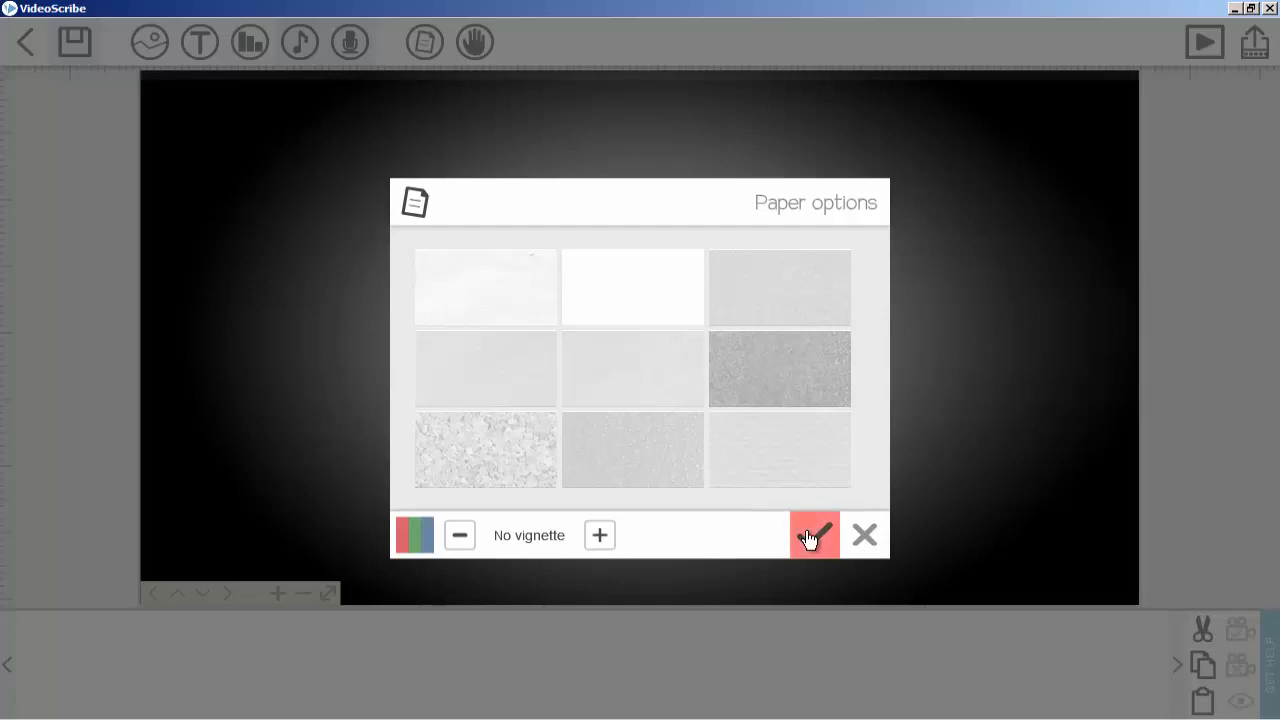
{"action": "left_click", "coordinate": [814, 534]}
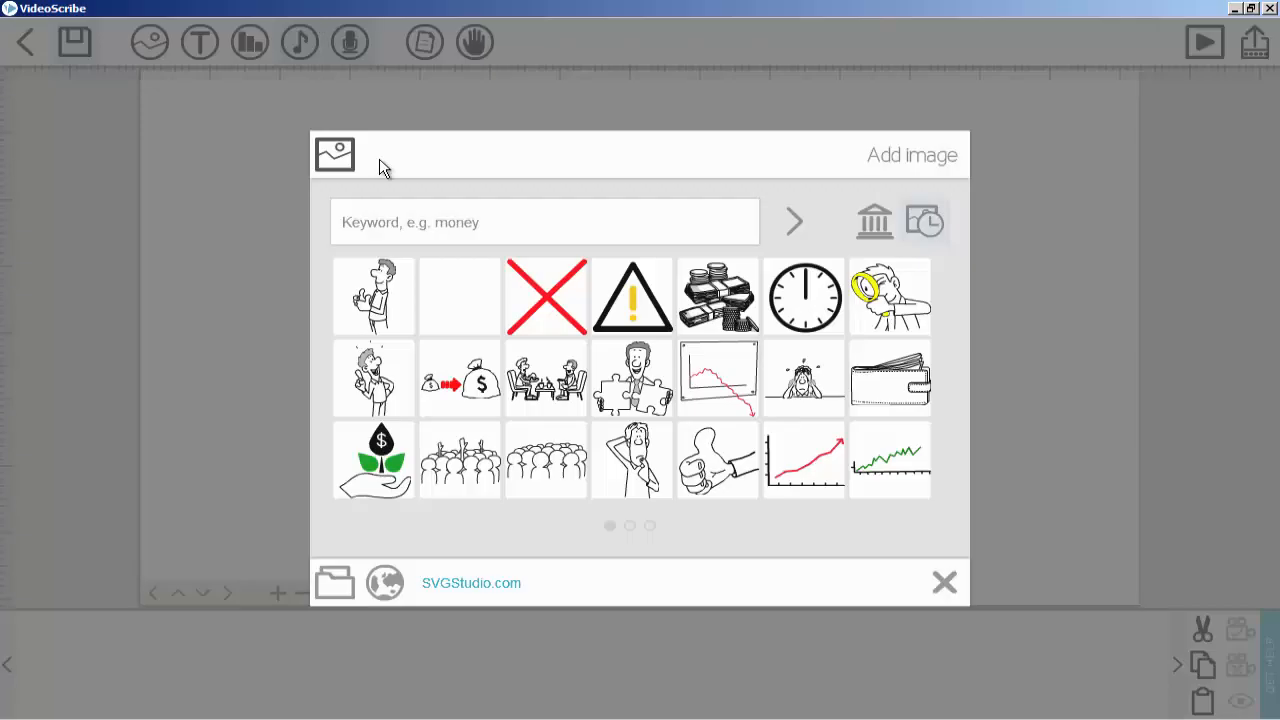
Add the thumbs-up man drawing from the image library to the scene
{"action": "left_click", "coordinate": [716, 460]}
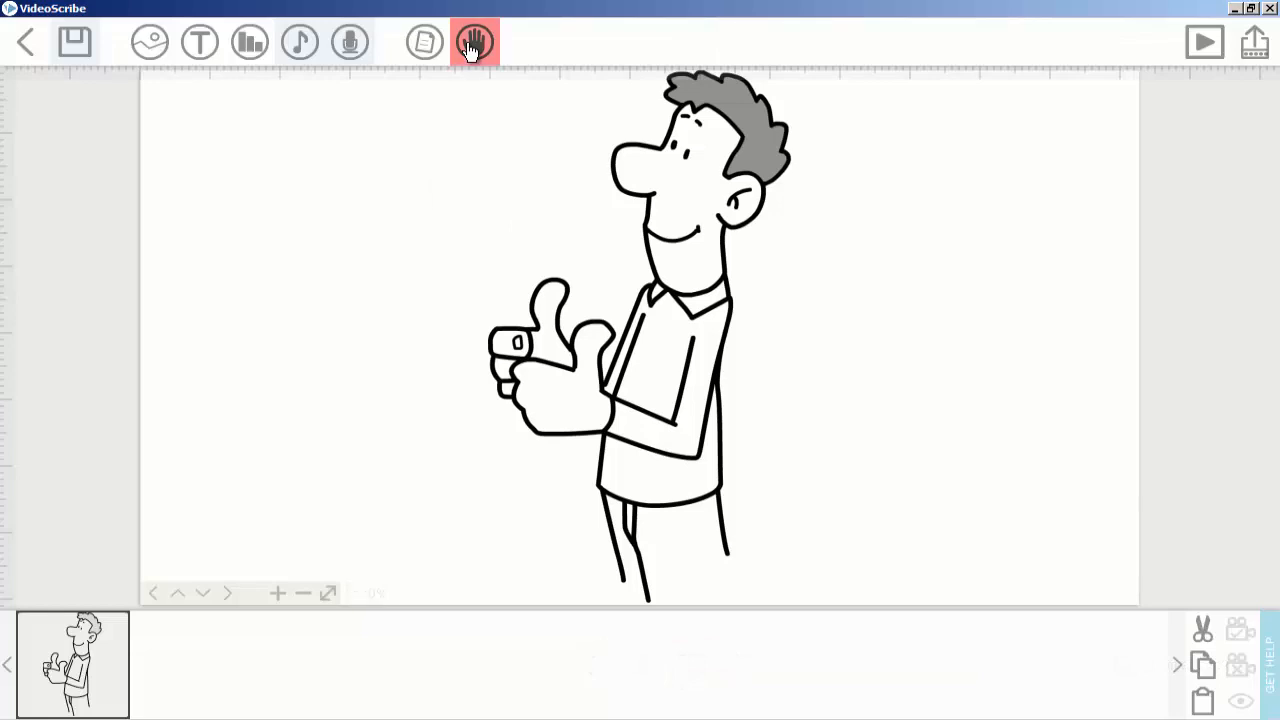
{"action": "left_click", "coordinate": [474, 42]}
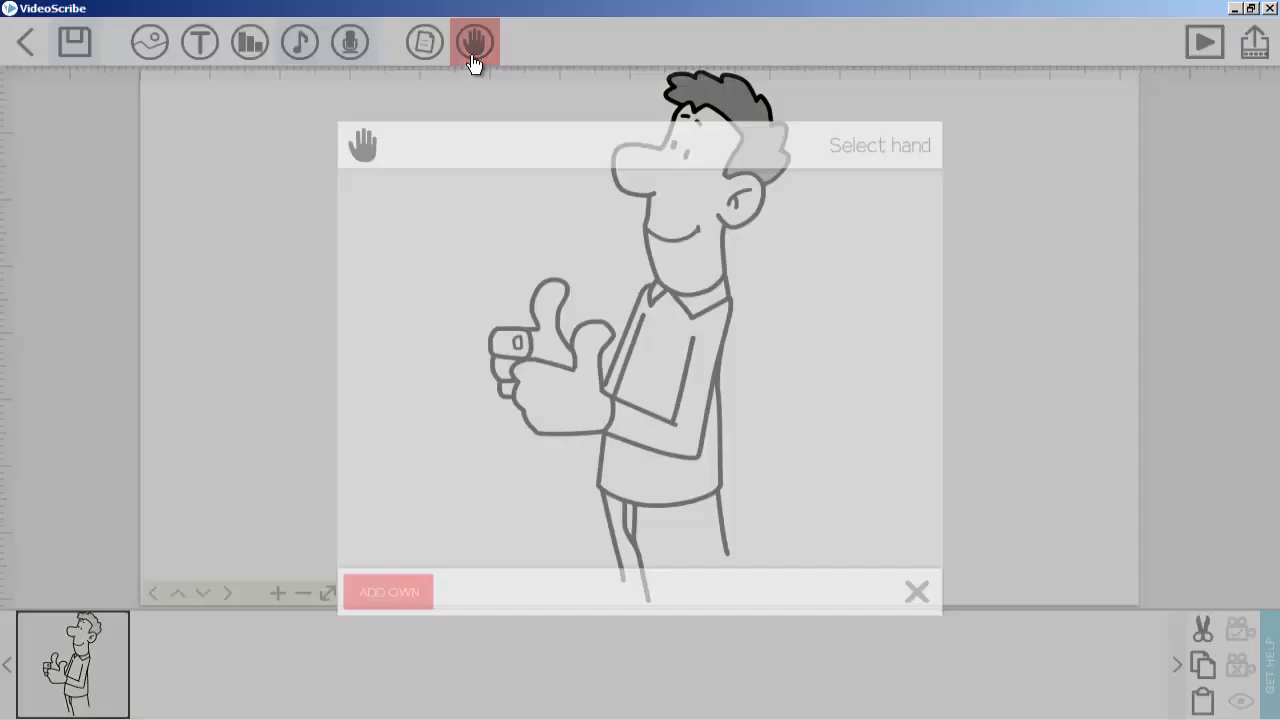
Browse the hand pages and confirm the woman's hand holding a marker as the drawing hand
{"action": "left_click", "coordinate": [474, 42]}
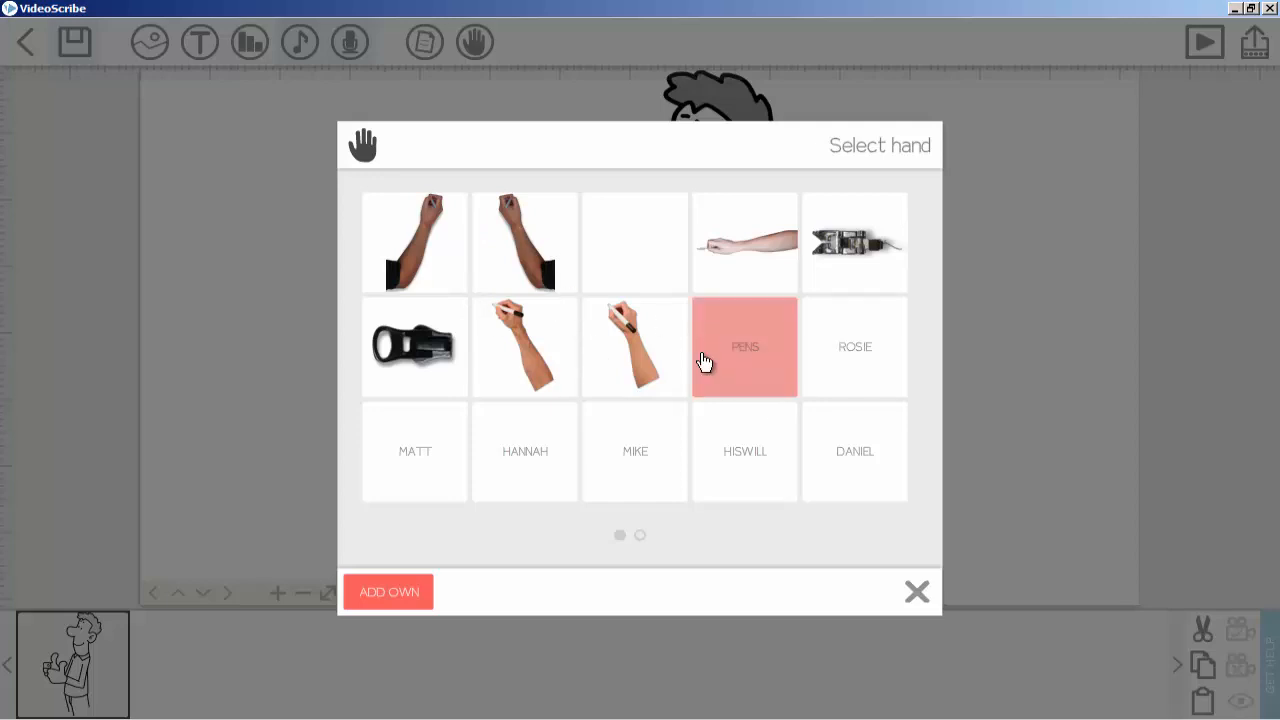
{"action": "mouse_move", "coordinate": [440, 230]}
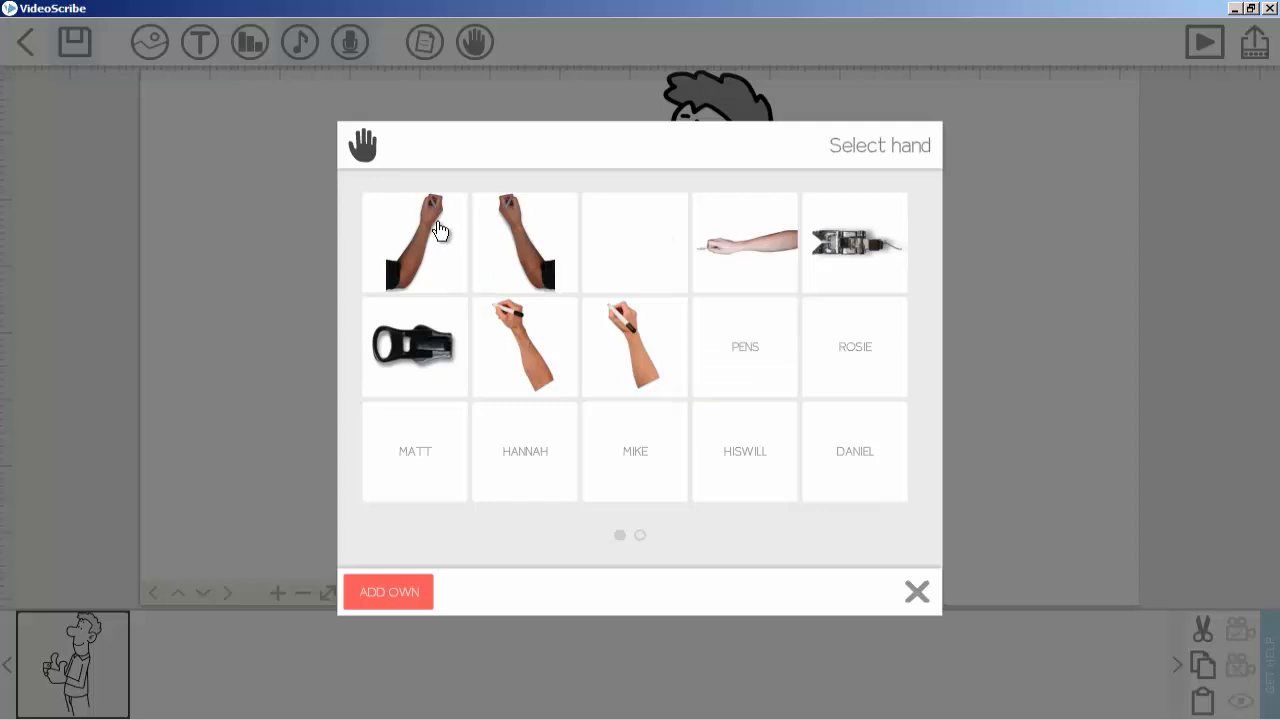
{"action": "mouse_move", "coordinate": [676, 344]}
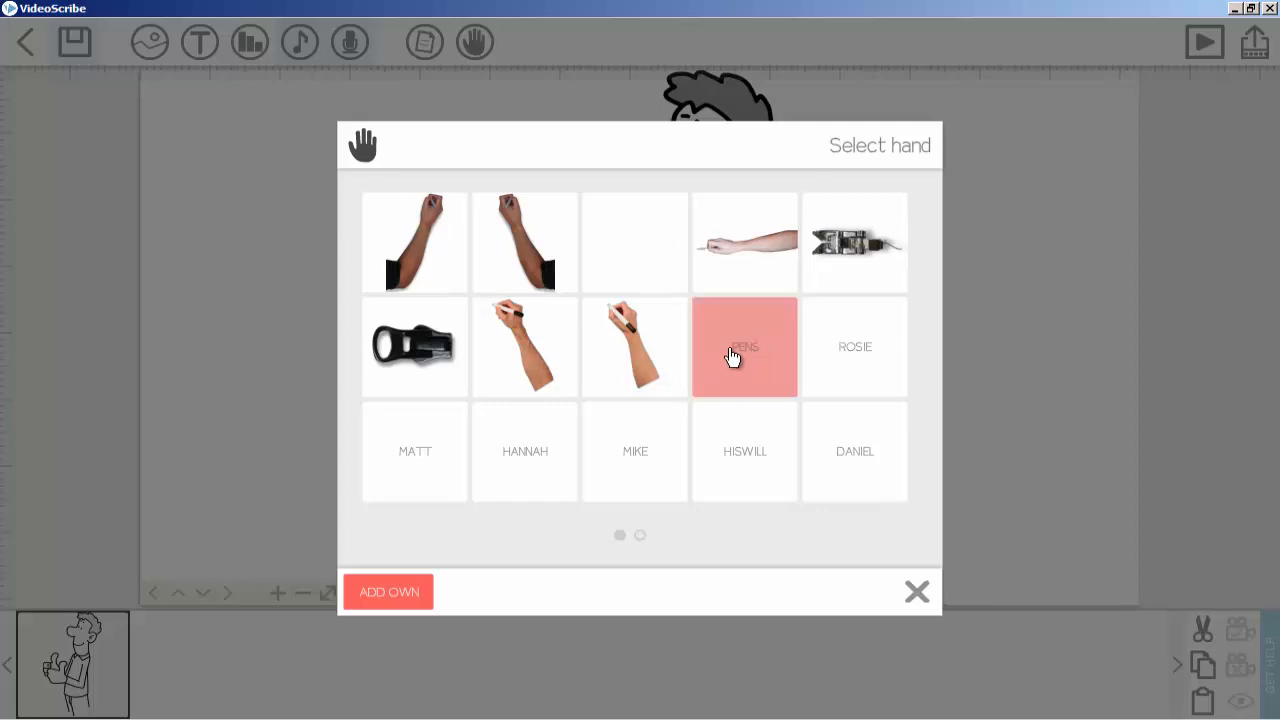
{"action": "mouse_move", "coordinate": [728, 364]}
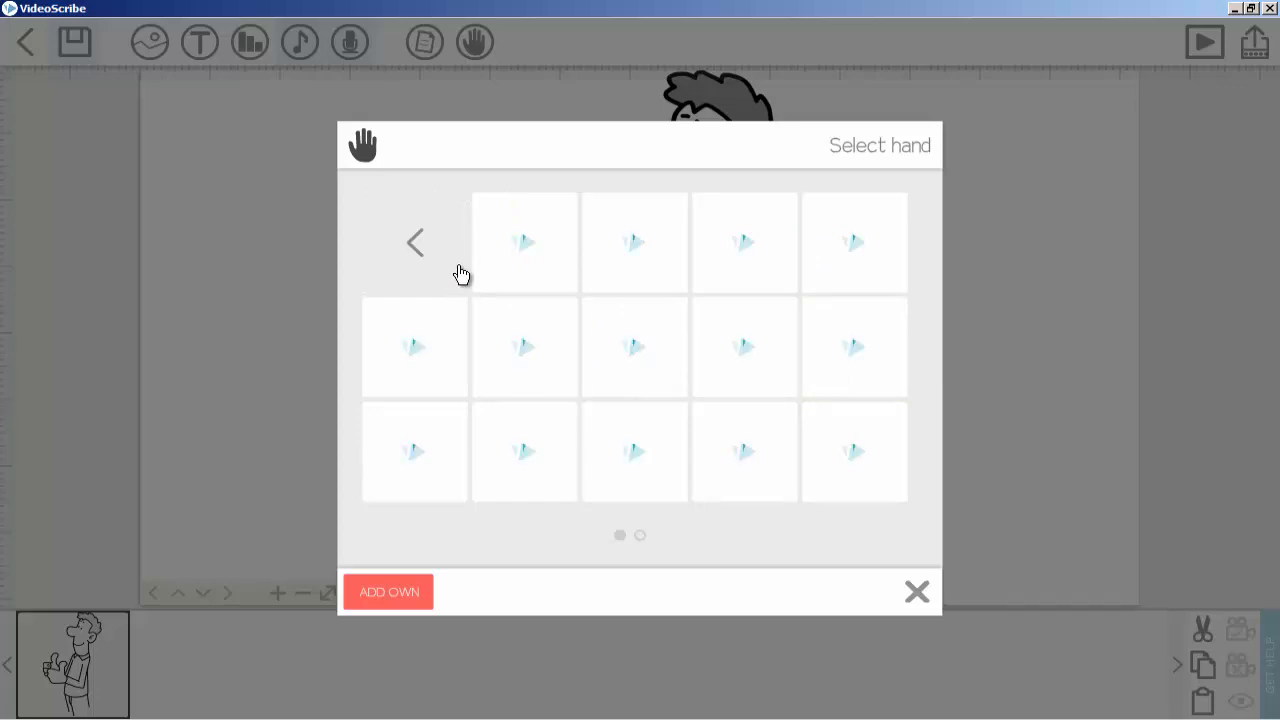
{"action": "mouse_move", "coordinate": [500, 324]}
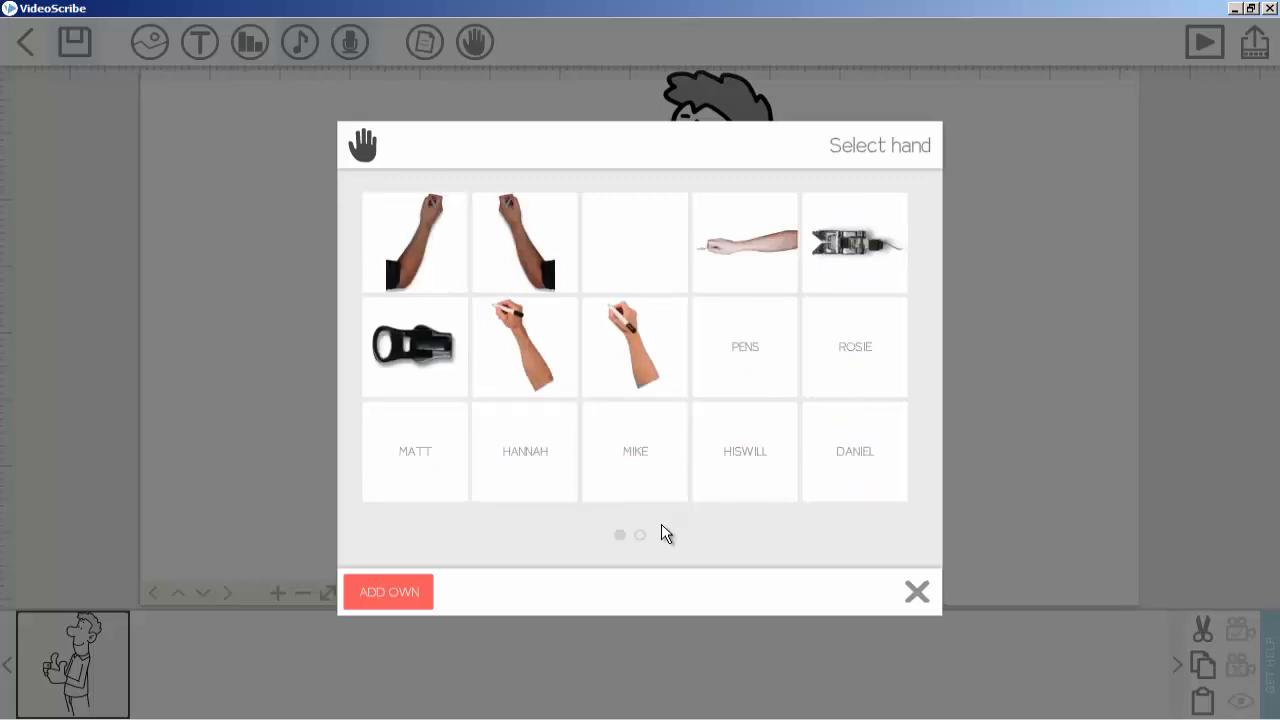
{"action": "left_click", "coordinate": [640, 534]}
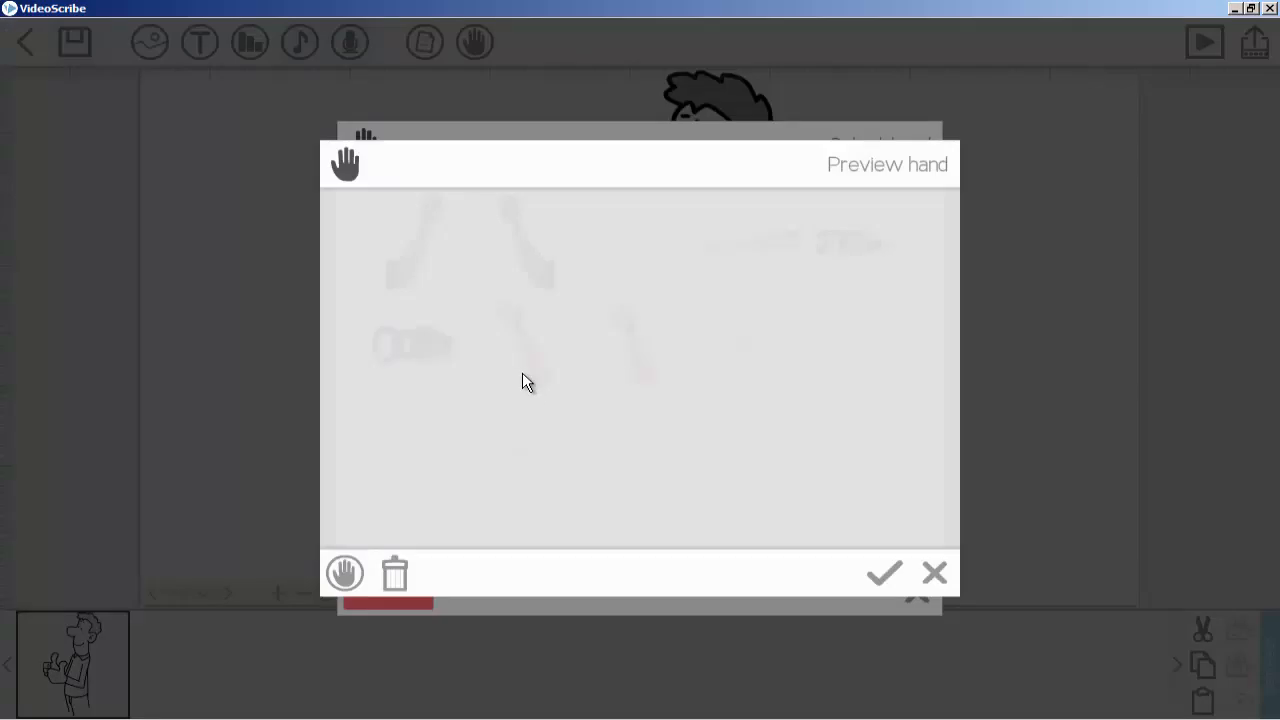
{"action": "left_click", "coordinate": [884, 572]}
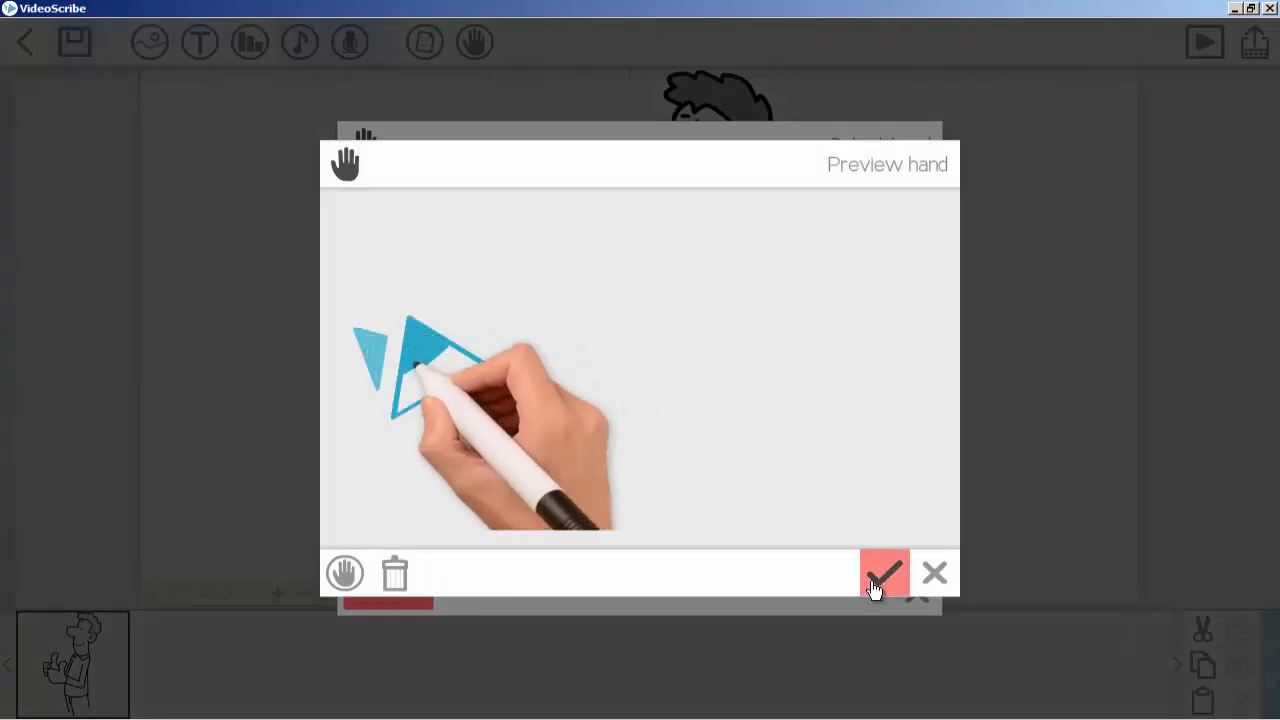
{"action": "left_click", "coordinate": [884, 572]}
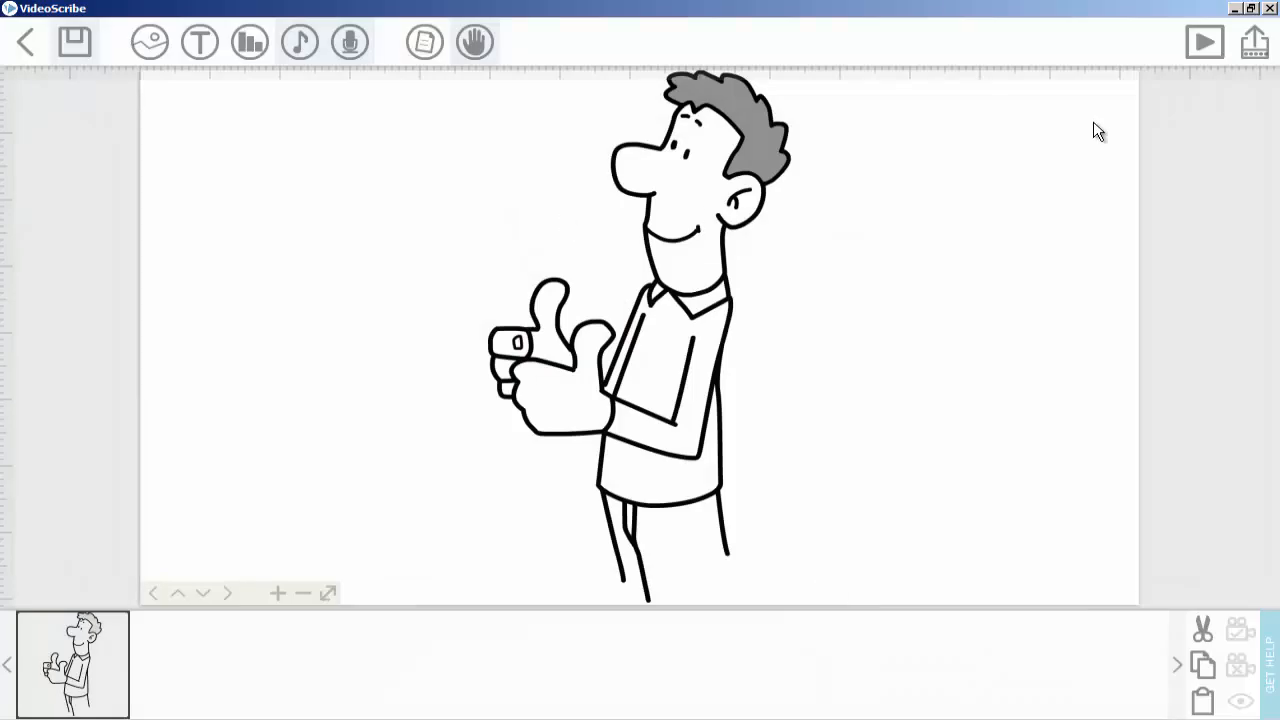
{"action": "left_click", "coordinate": [1204, 40]}
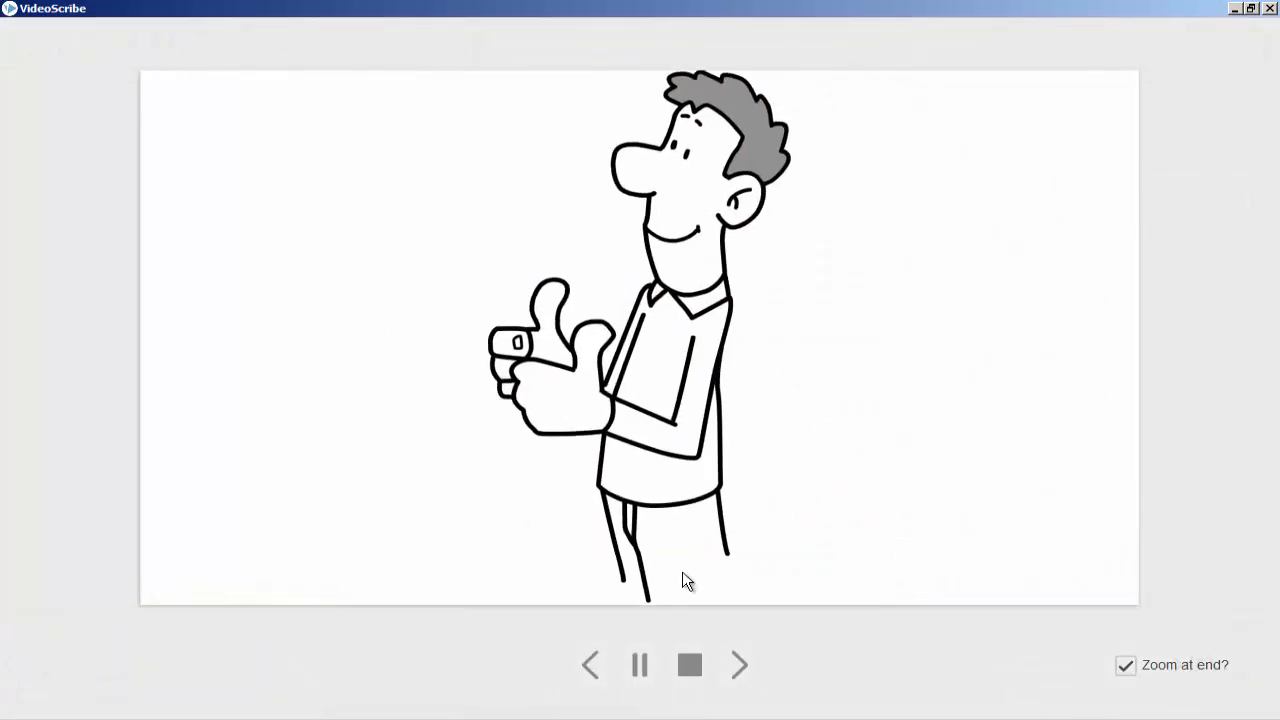
{"action": "left_click", "coordinate": [688, 664]}
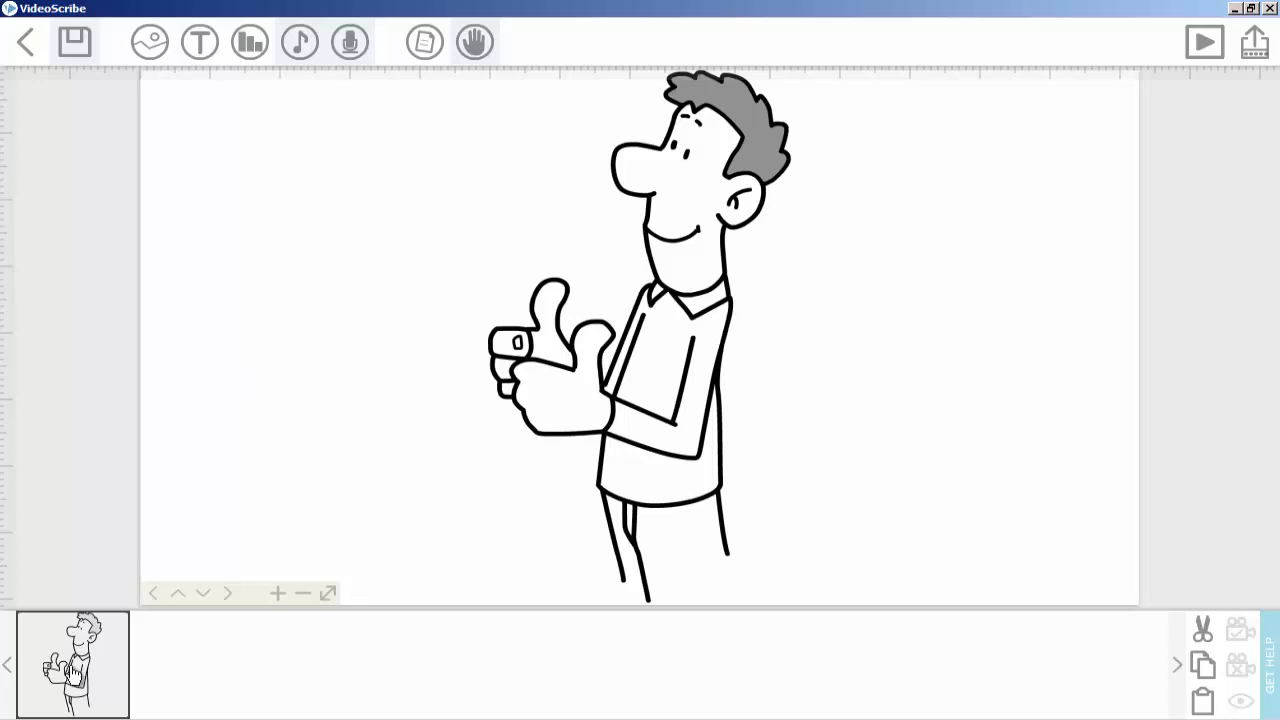
{"action": "left_click", "coordinate": [72, 664]}
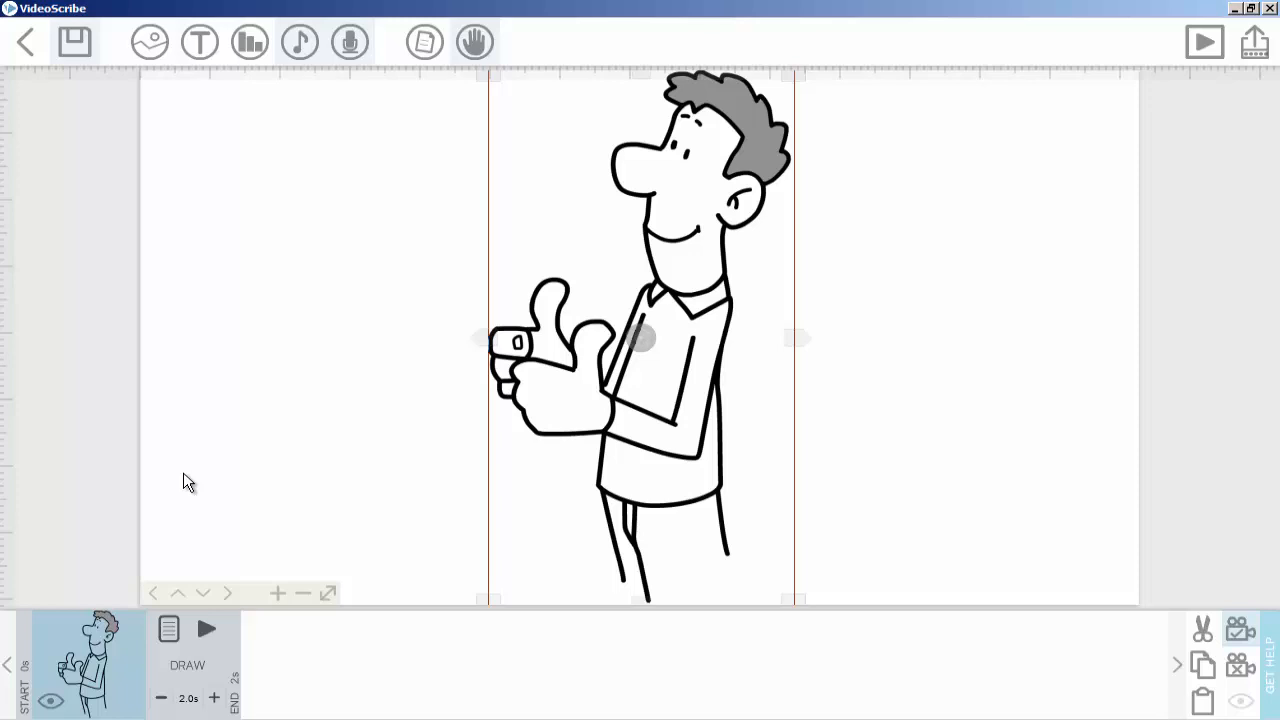
{"action": "mouse_move", "coordinate": [170, 376]}
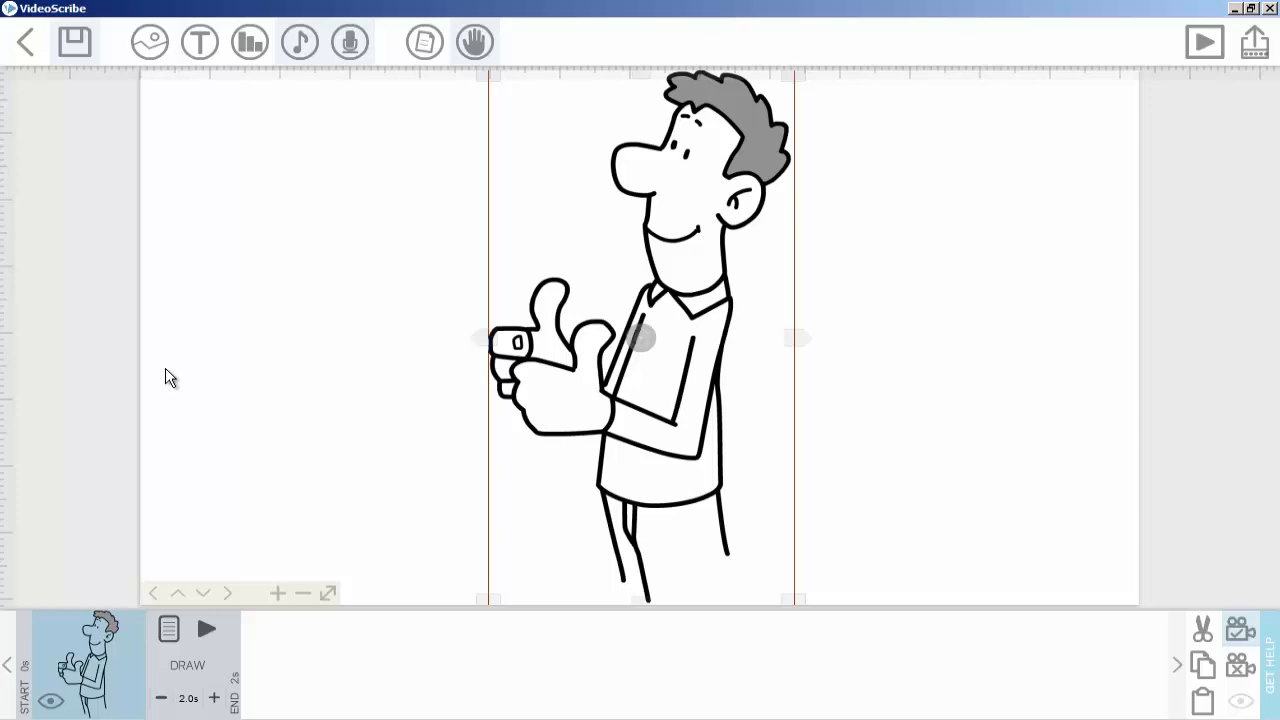